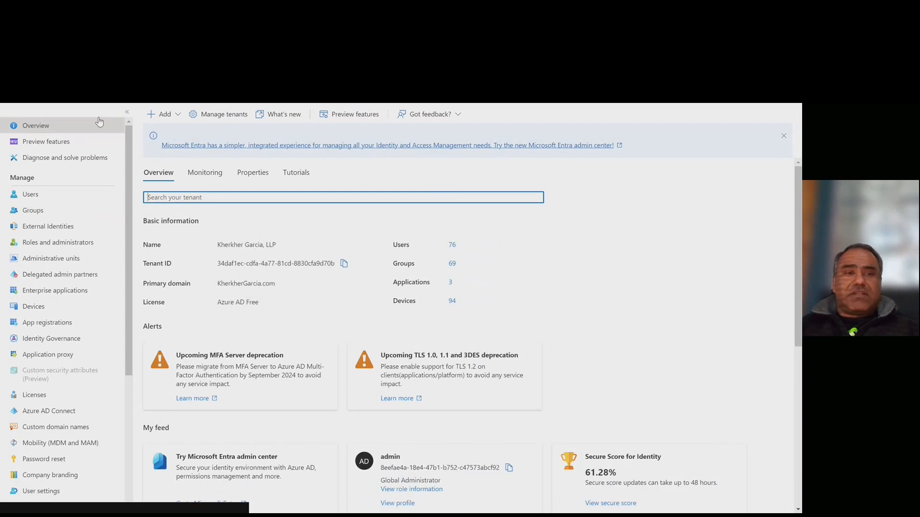
{"action": "mouse_move", "coordinate": [32, 210]}
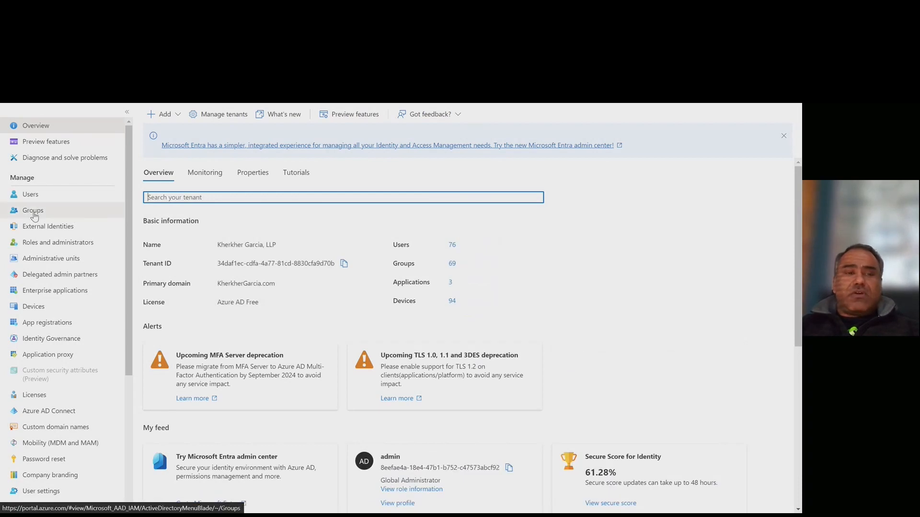
- Go to the tenant's Groups list under Manage, showing all 69 groups
{"action": "left_click", "coordinate": [32, 210]}
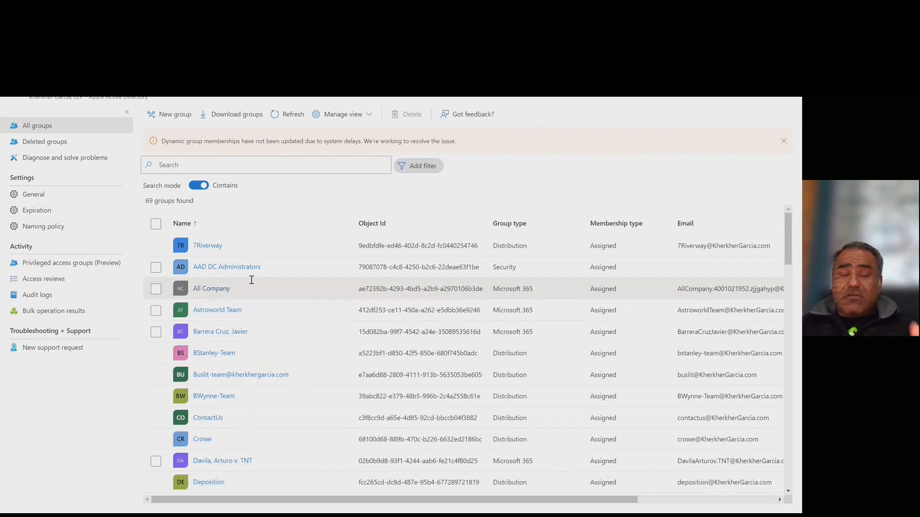
- Search the groups by name for 'aa' to narrow to AAD DC Administrators
{"action": "left_click", "coordinate": [266, 165]}
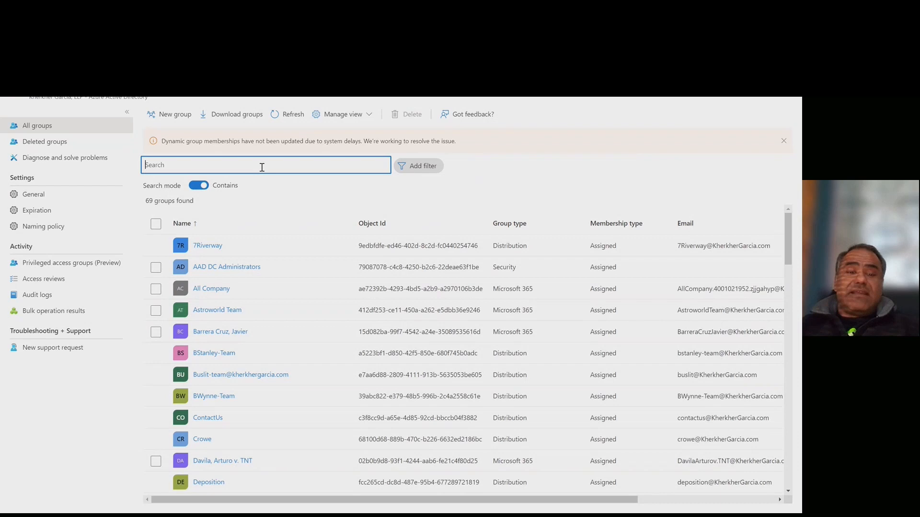
{"action": "type", "text": "aa"}
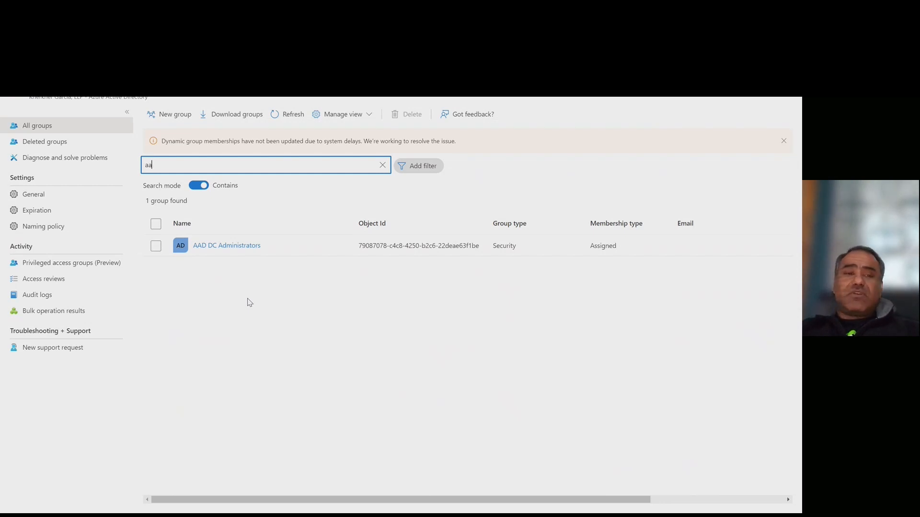
{"action": "mouse_move", "coordinate": [614, 424]}
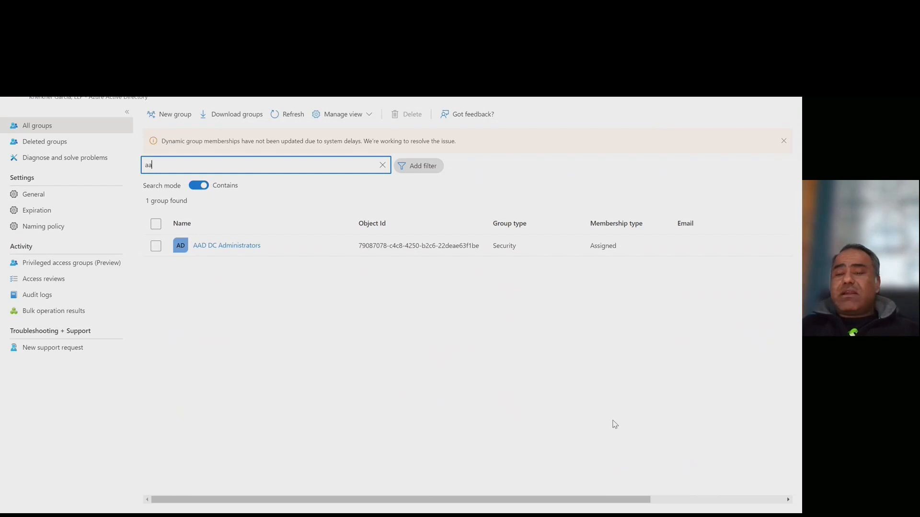